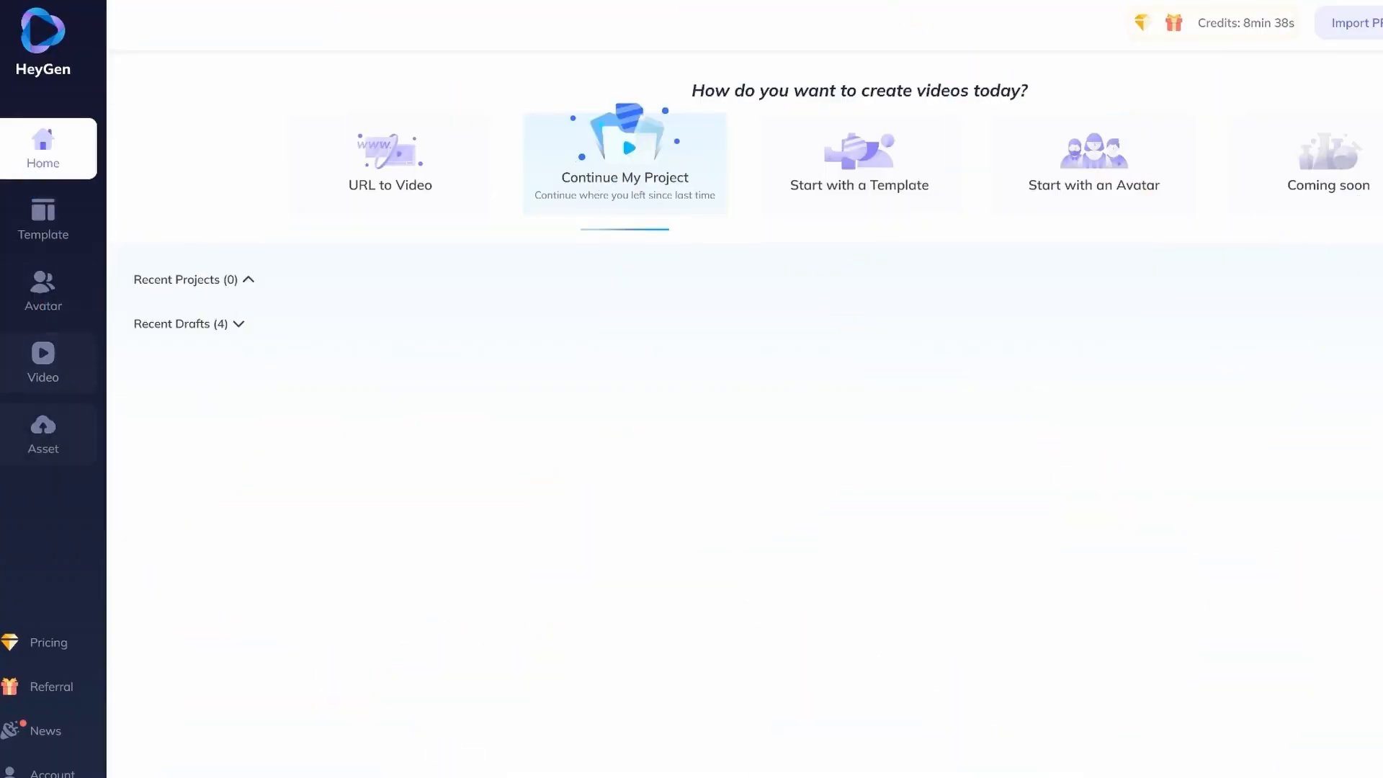
# Step: Resume the HeyGen rebranding video draft from the Home page's Continue My Project
pyautogui.click(42, 434)
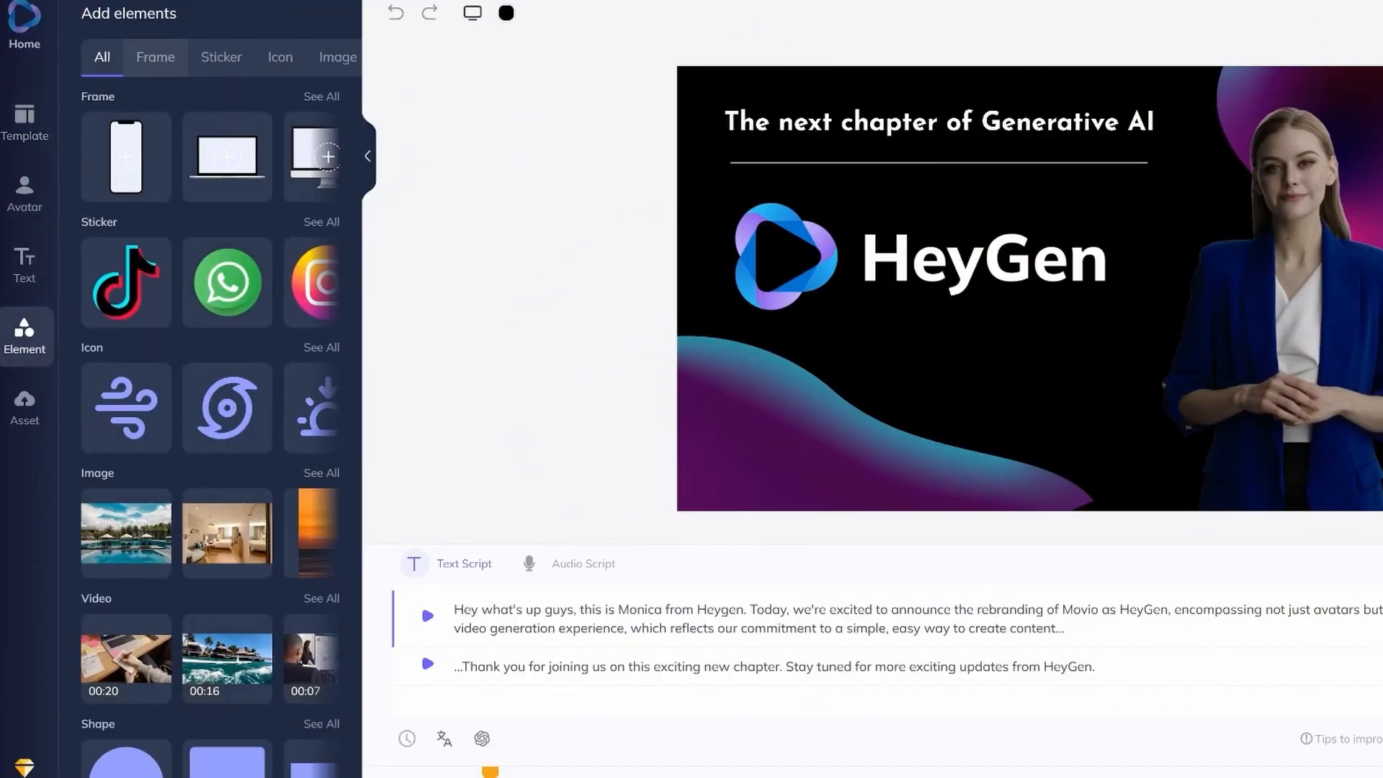
# Step: View the Sticker elements, then the Icon elements, in the Add elements panel
pyautogui.click(211, 58)
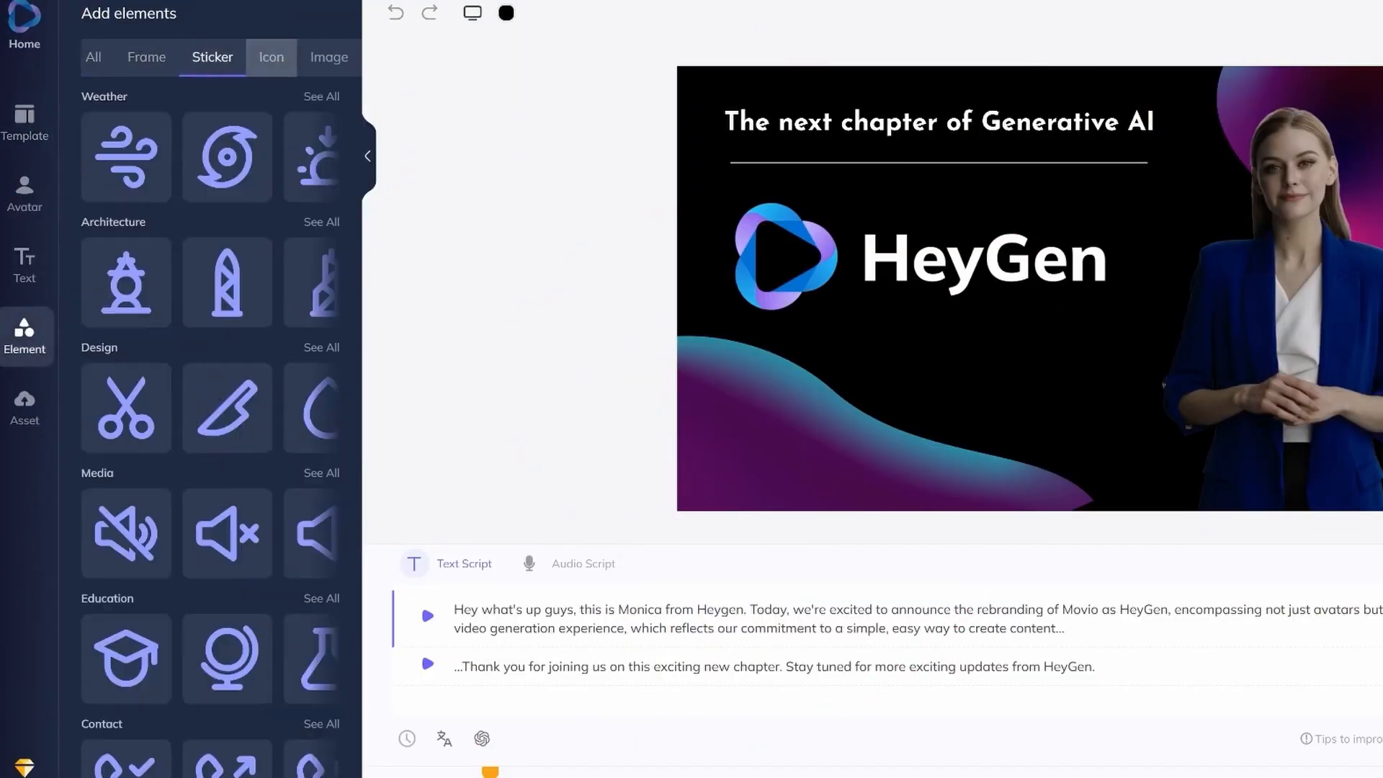
pyautogui.click(220, 58)
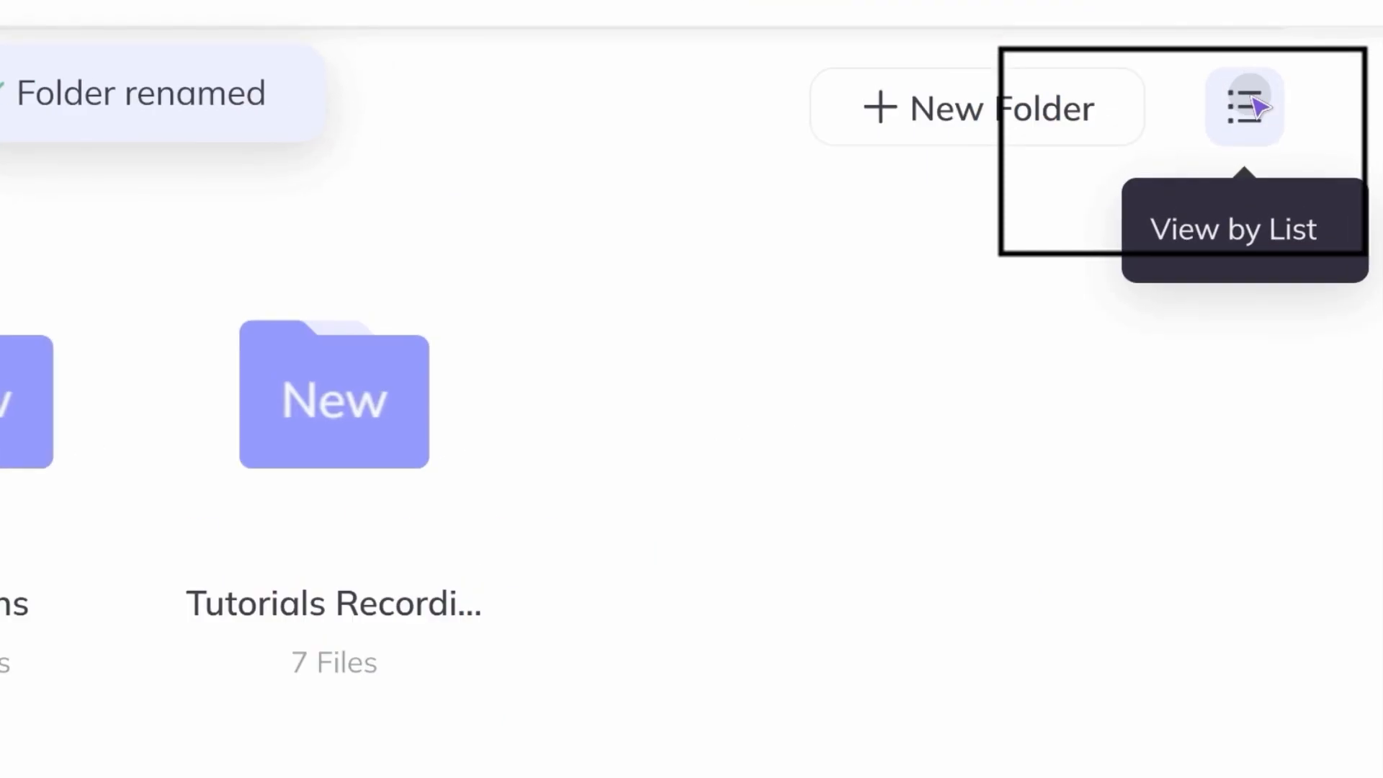
# Step: Toggle folders to list then back to cards, and show uploaded items as a list
pyautogui.click(1244, 99)
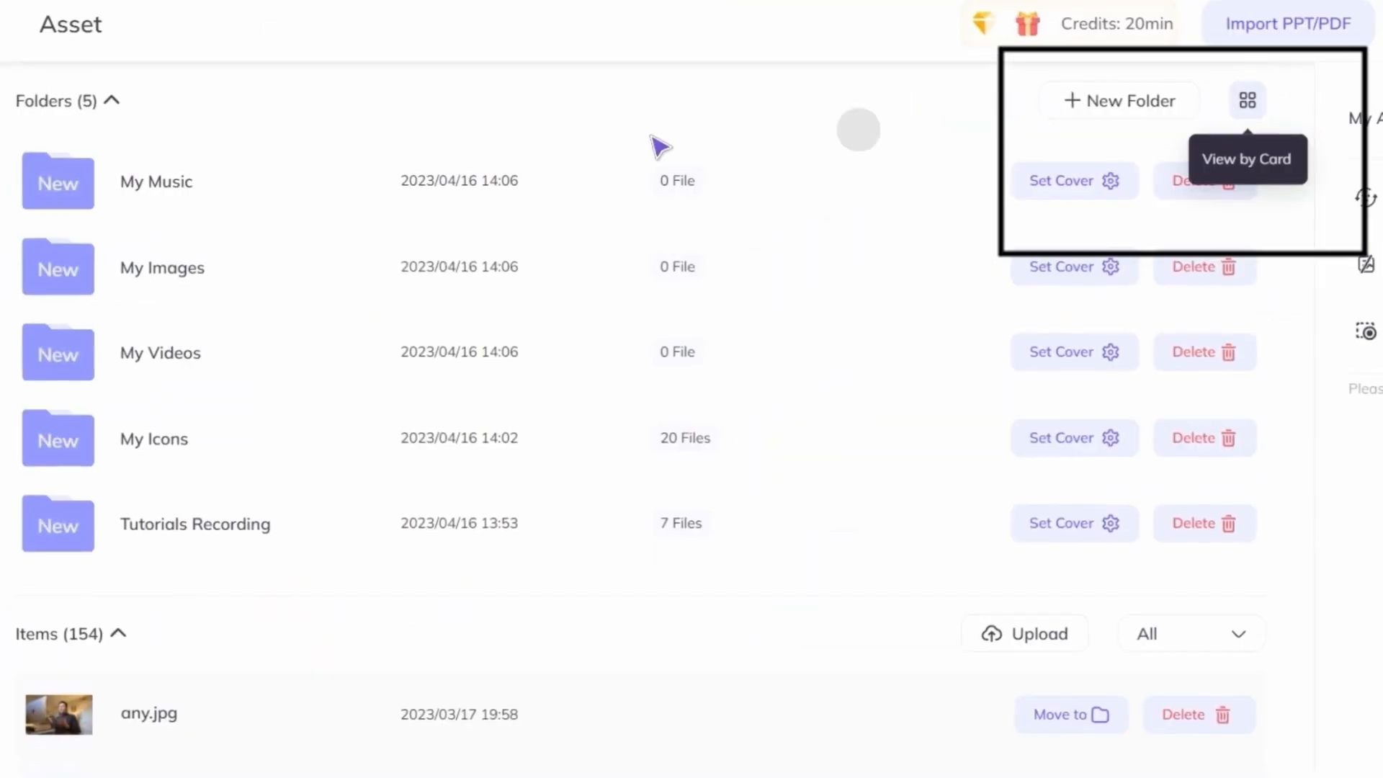
pyautogui.click(1245, 100)
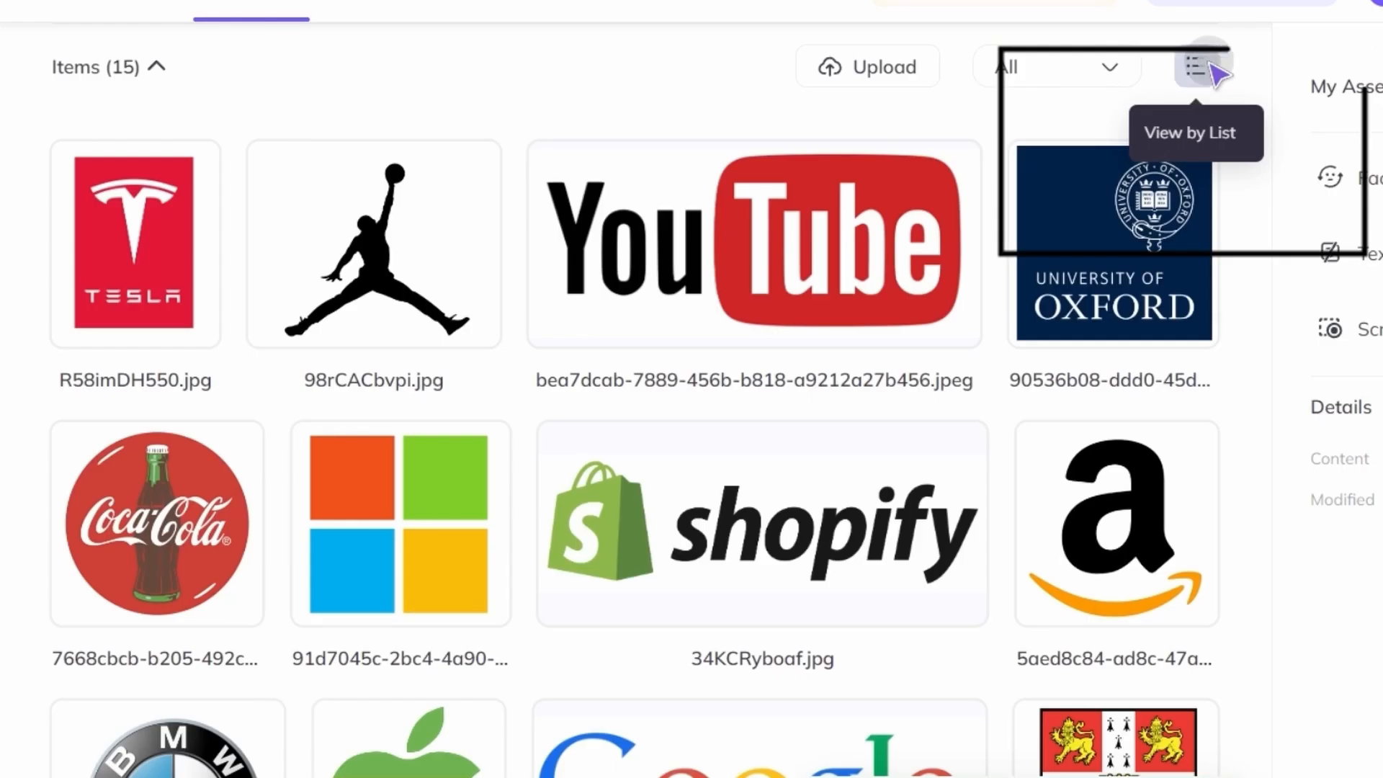
pyautogui.click(1195, 66)
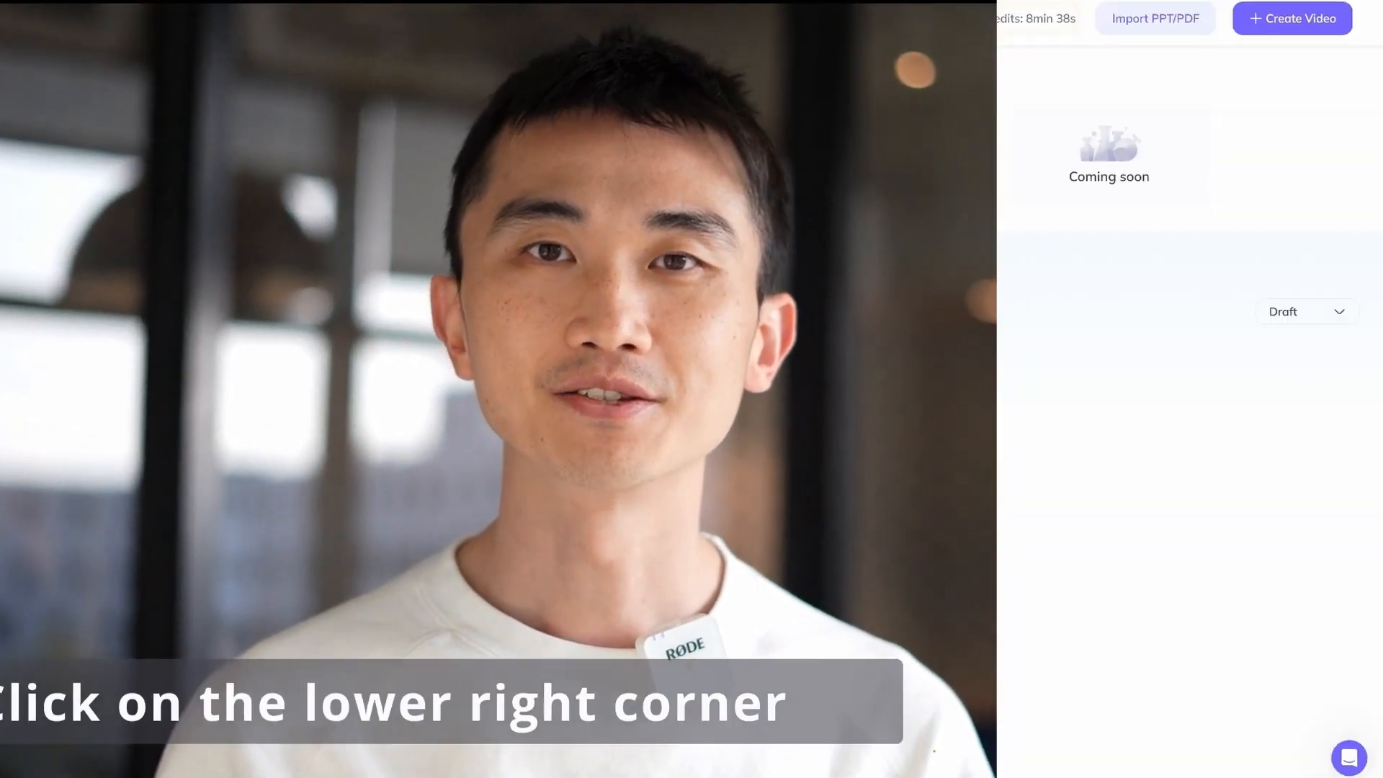
# Step: Open the Messages panel from the chat bubble in the lower right corner
pyautogui.click(1347, 758)
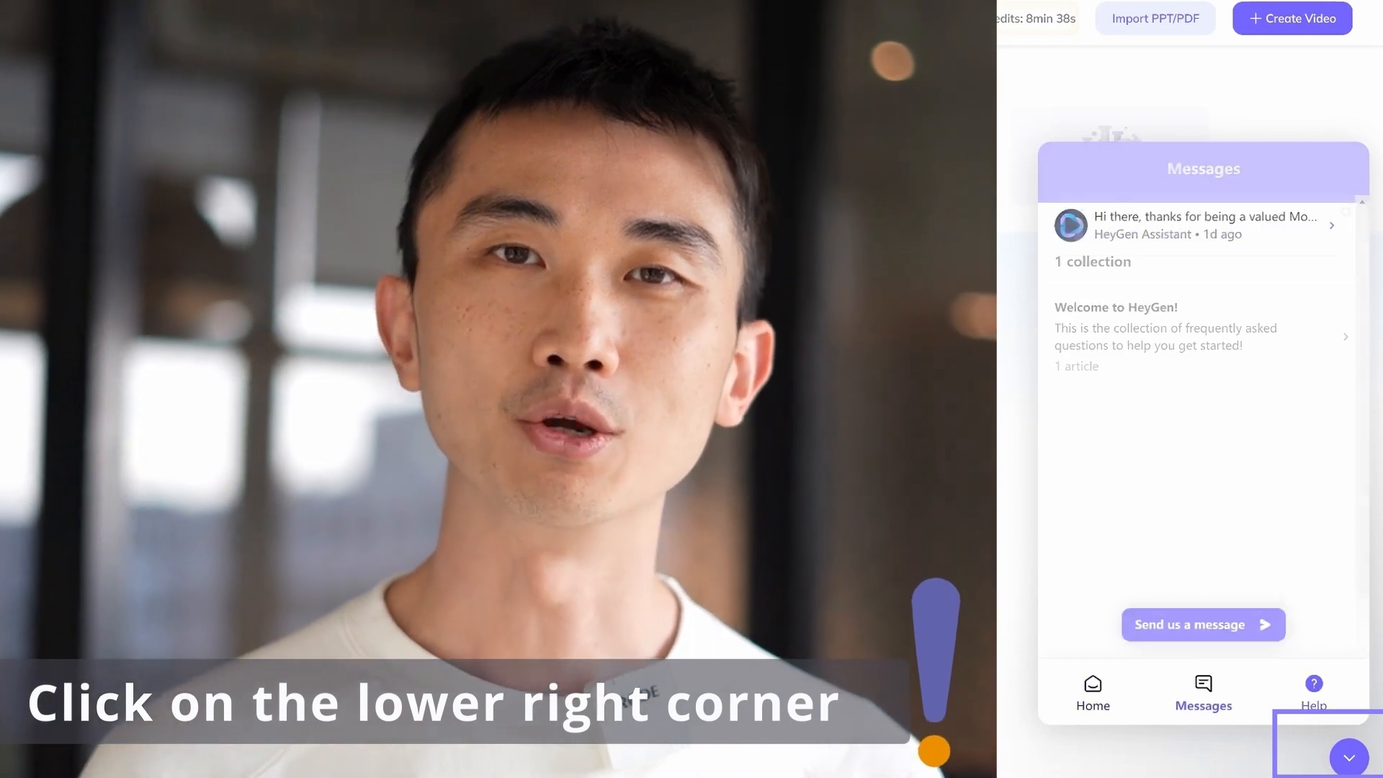